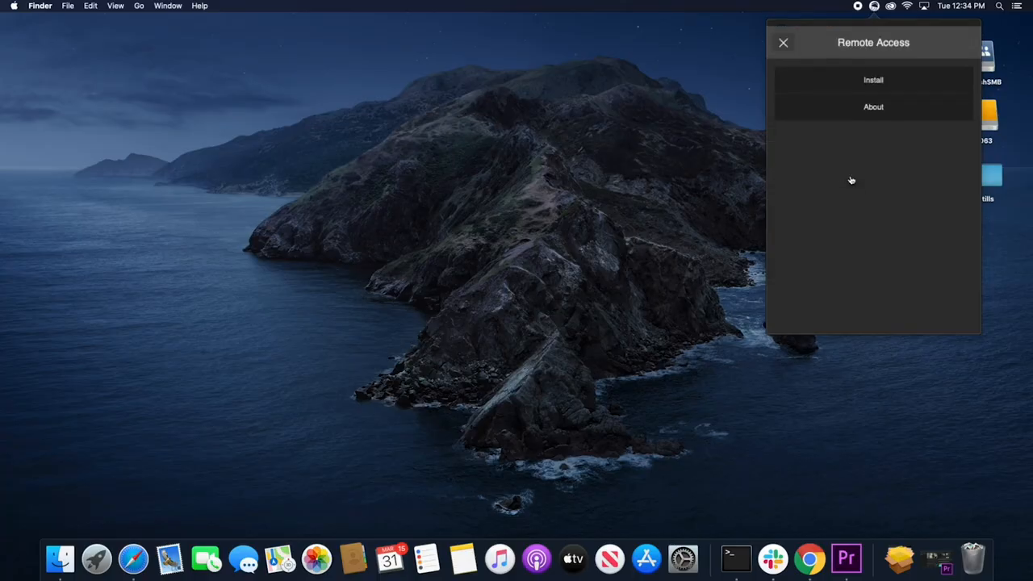
Mount the JellyfishSMB share in Jellyfish Connect and open the Remote Access project.
left_click(873, 81)
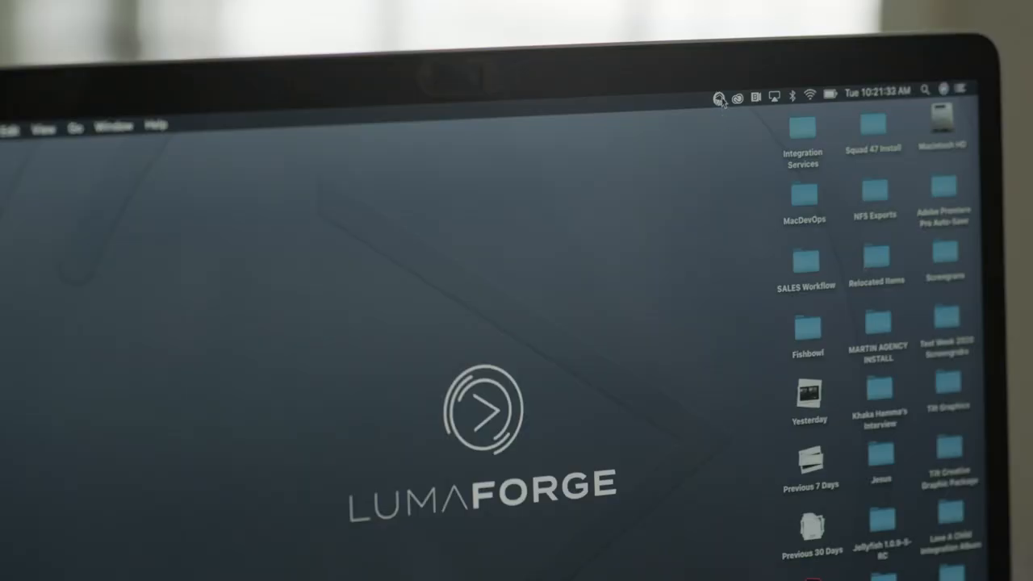
left_click(718, 95)
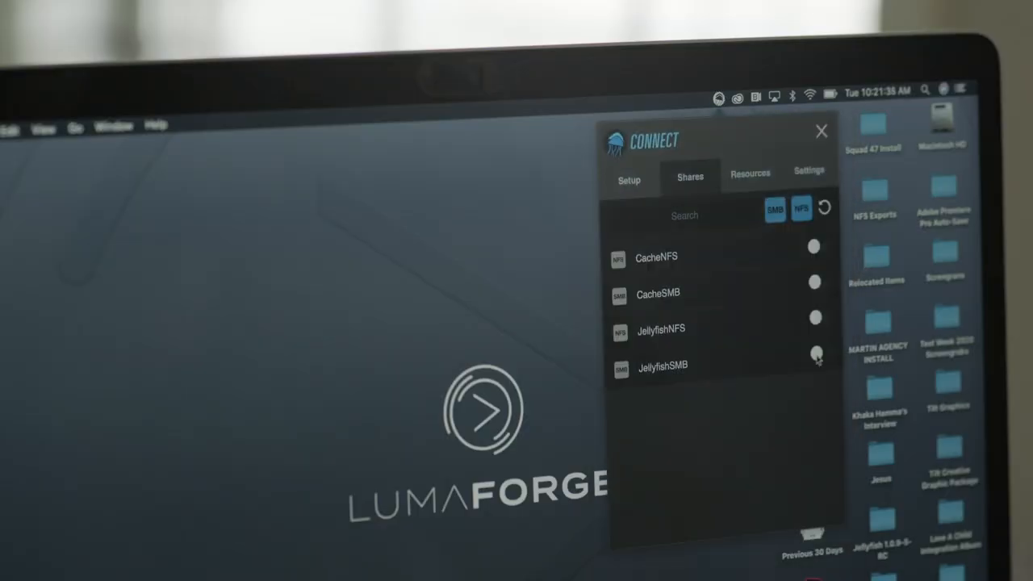
left_click(815, 354)
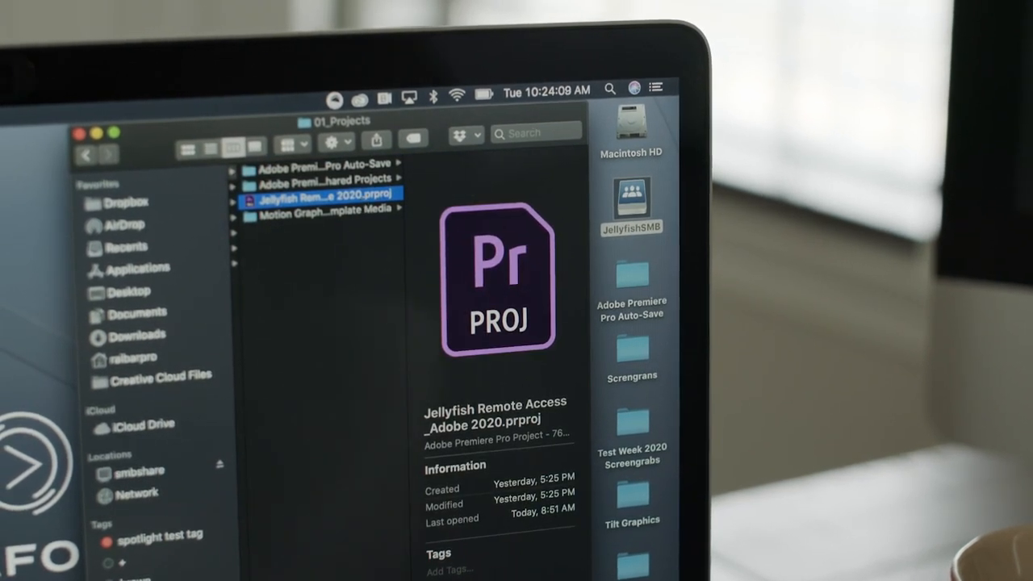
double_click(323, 194)
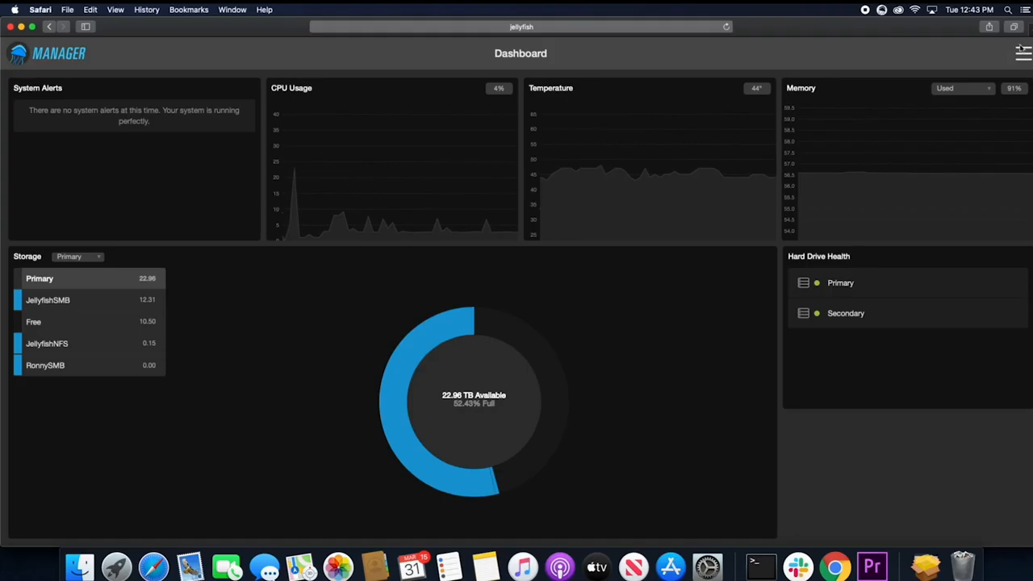
Go to the Advanced section in Jellyfish Manager to reach Remote Access setup.
left_click(1023, 52)
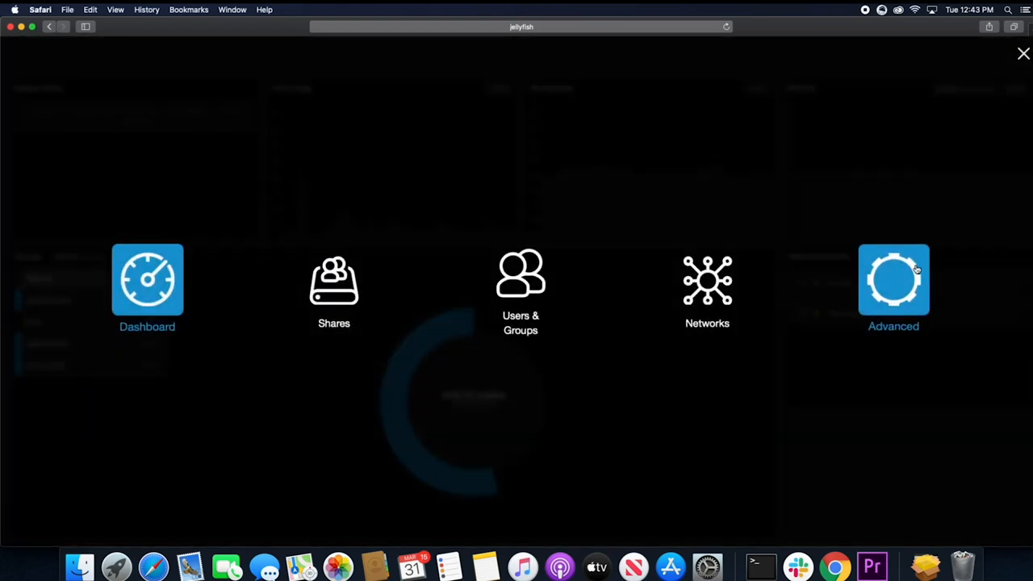
left_click(894, 281)
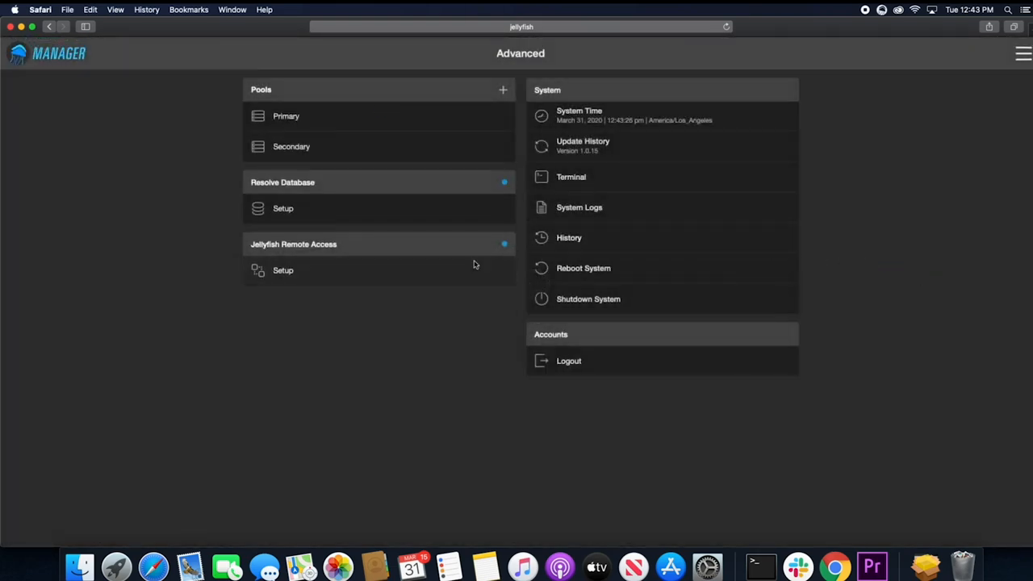